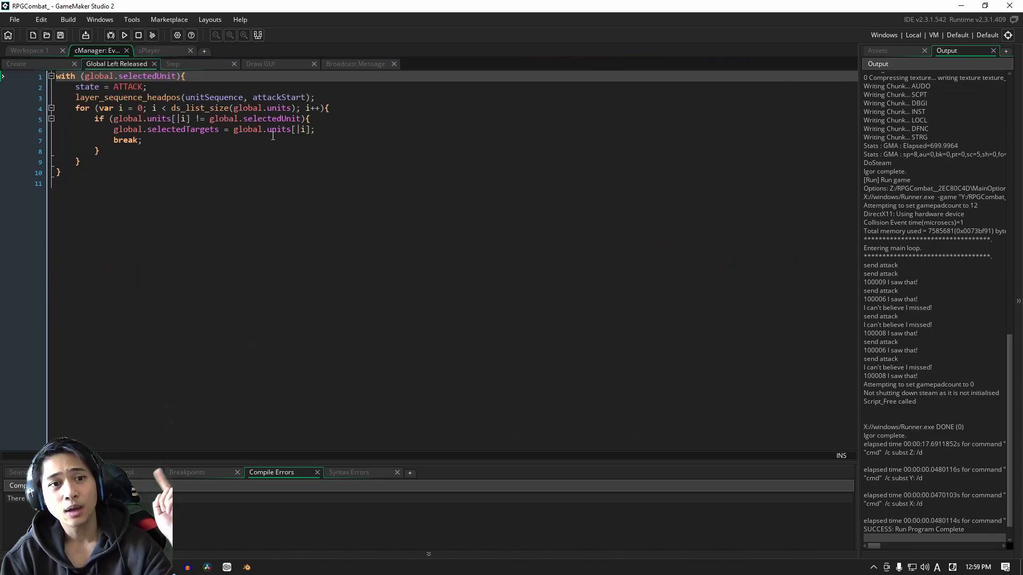
Switch to Workspace 1, which holds the pUnit object.
left_click(332, 107)
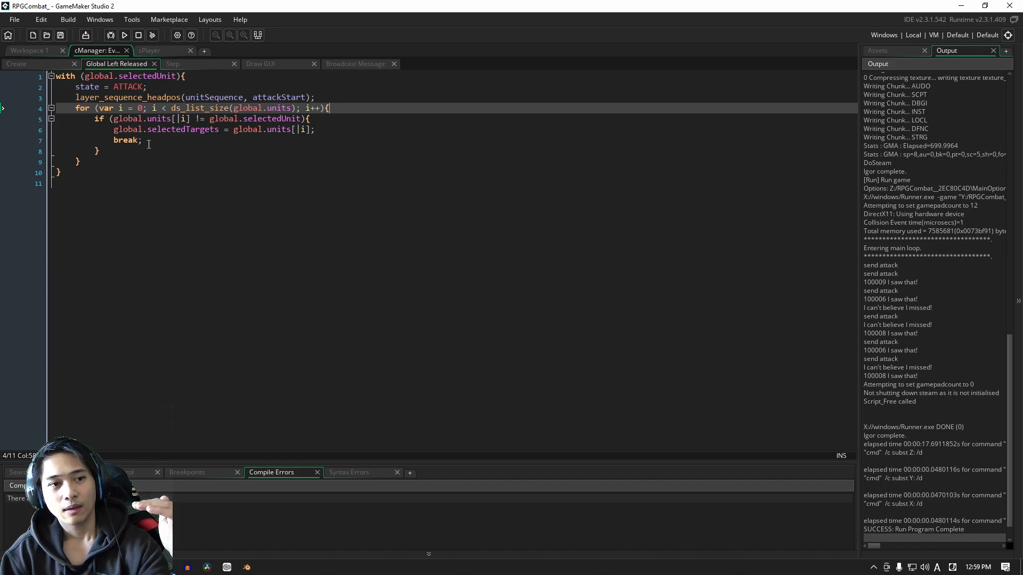
left_click(156, 140)
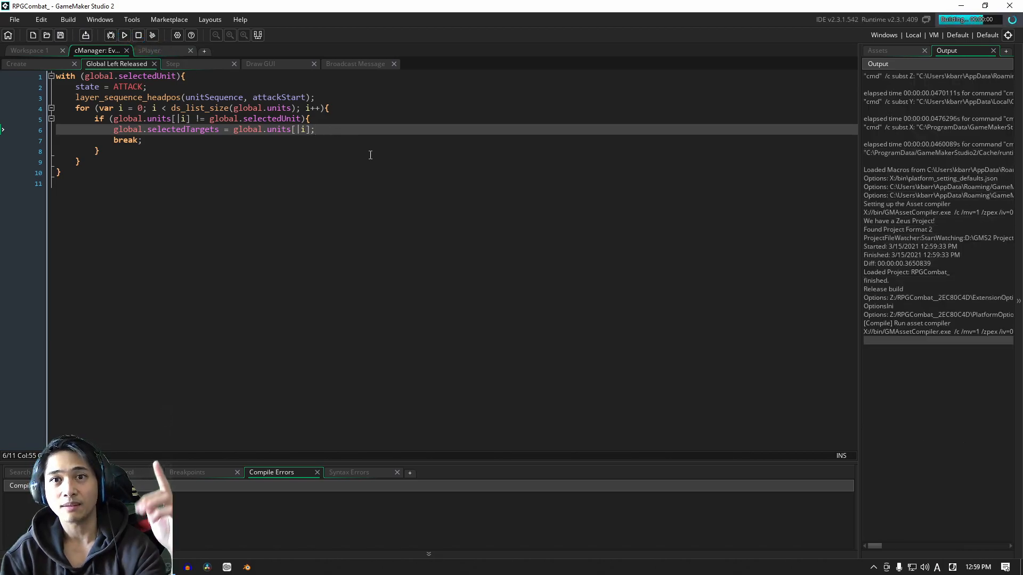
left_click(124, 35)
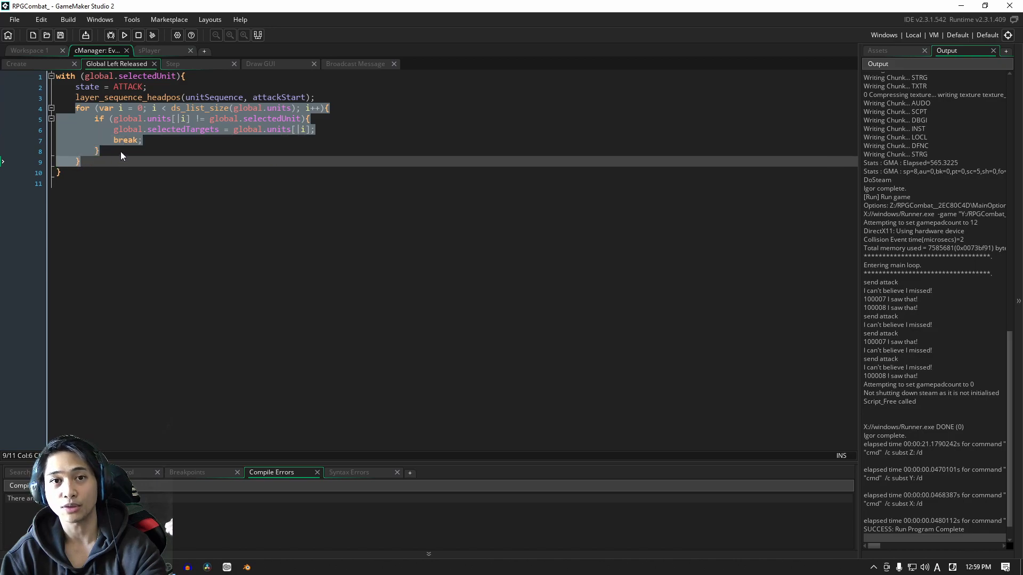
left_click(99, 150)
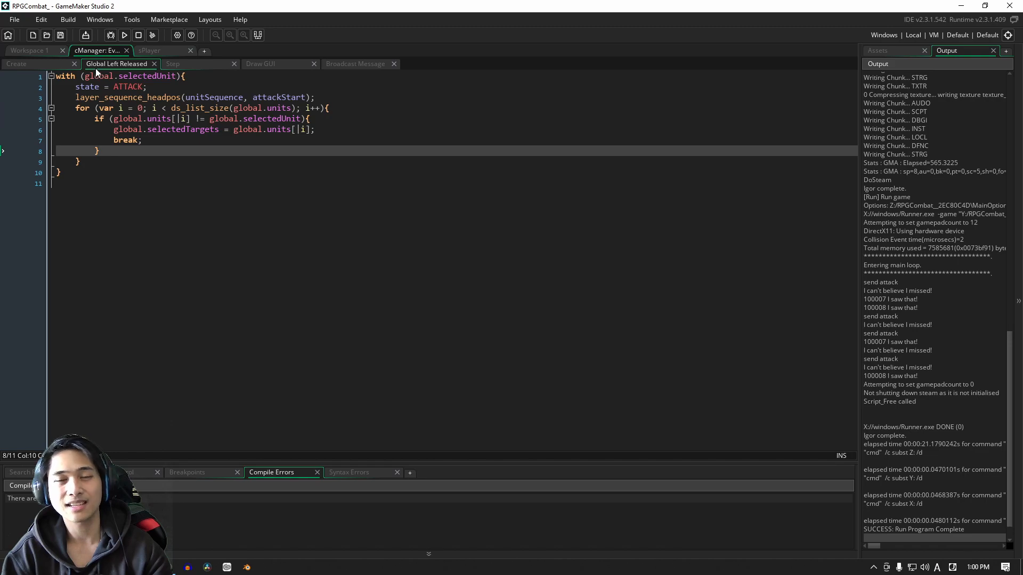
left_click(29, 50)
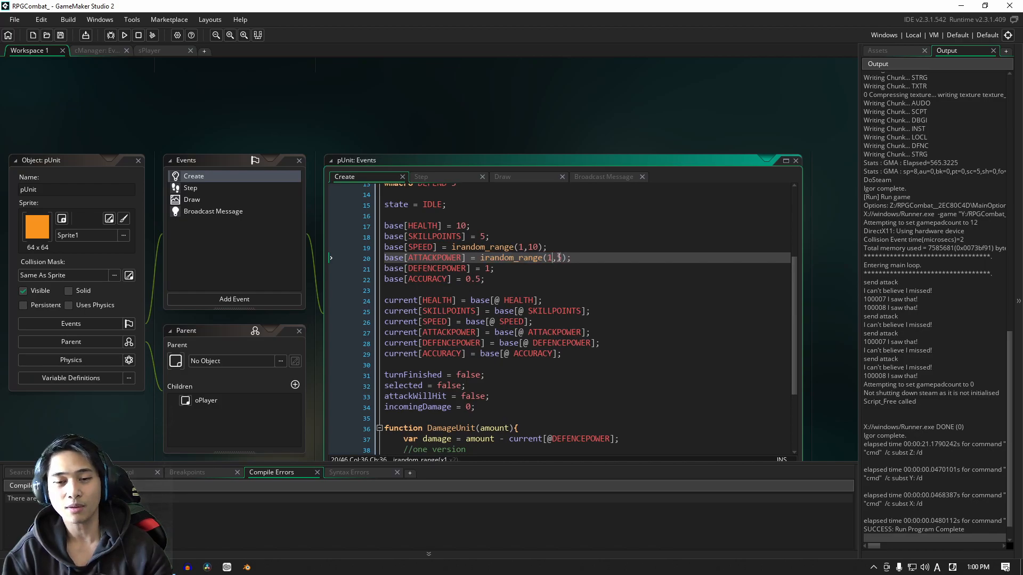
Check pUnit's Create event for base[ATTACKPOWER] = irandom_range(1,5), glance at Draw, return to Create.
type("5")
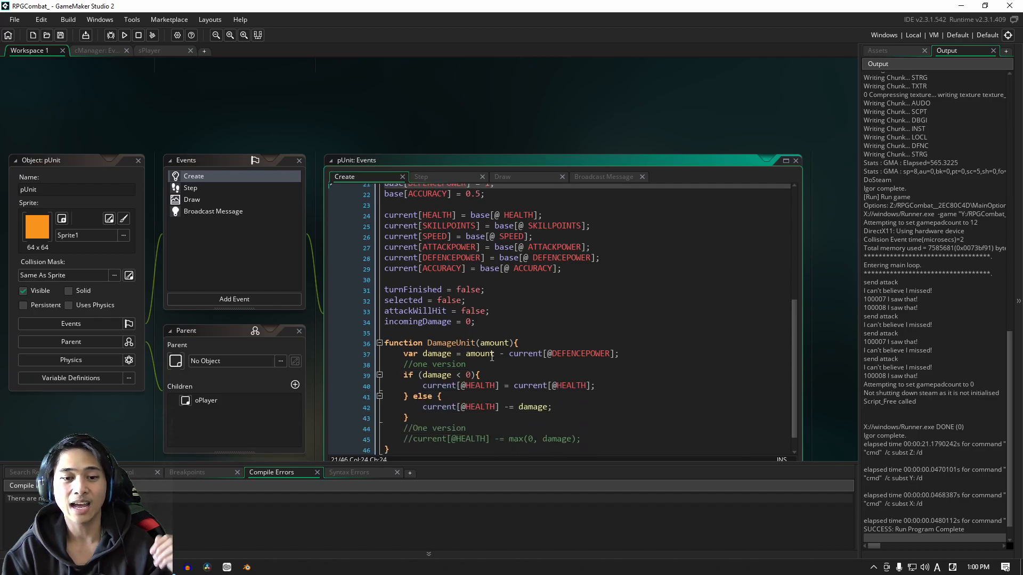
left_click(522, 343)
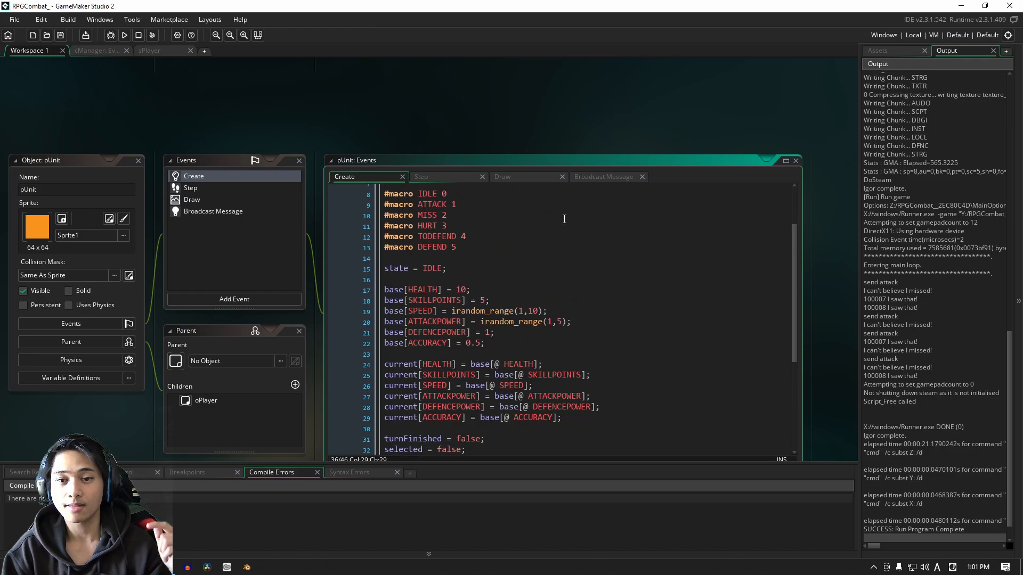
left_click(502, 176)
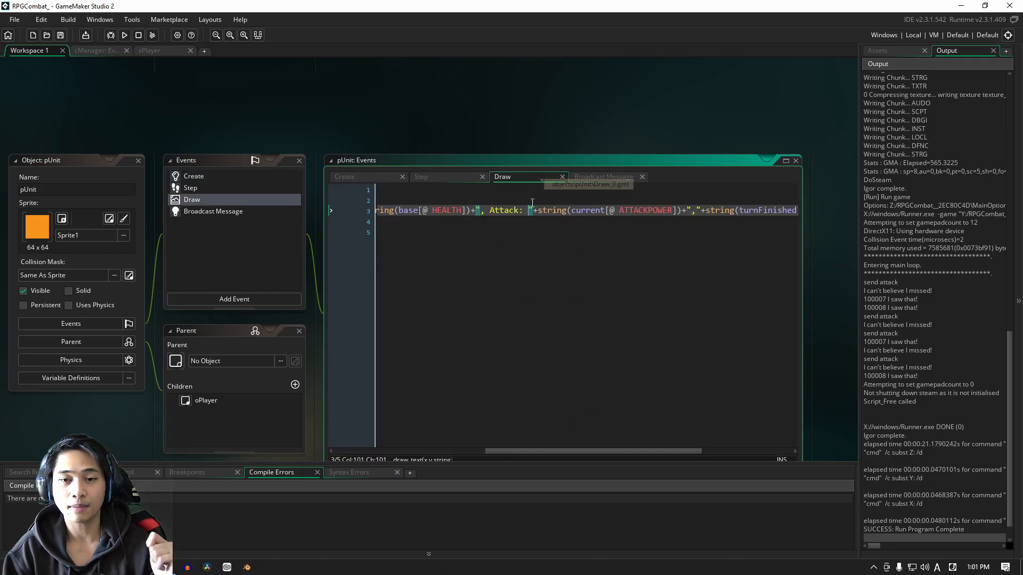
double_click(503, 210)
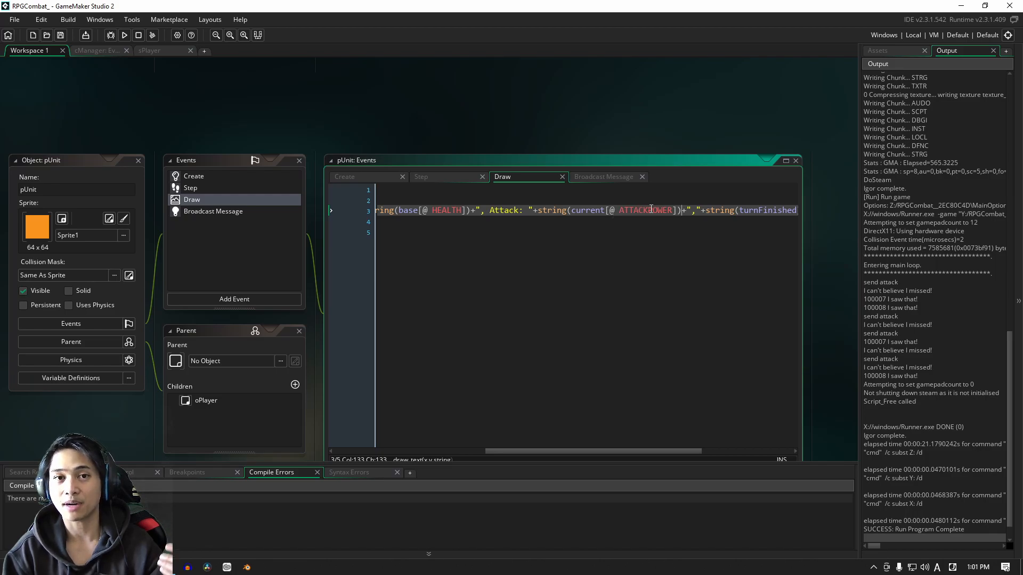
left_click(343, 177)
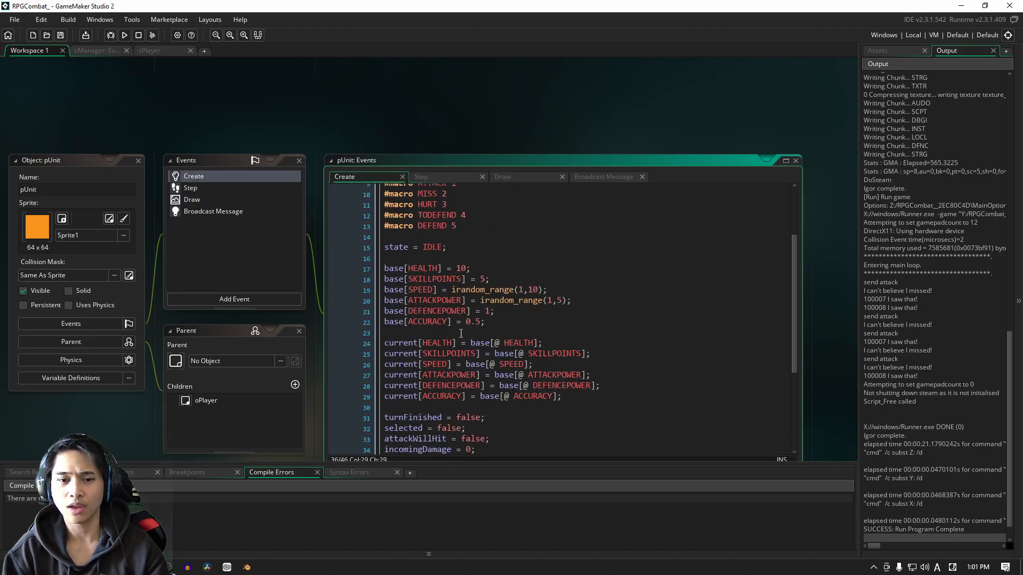
Add incomingDamage = 0; after layer_sequence_headpos in pUnit's HURT step case.
scroll("down", 3)
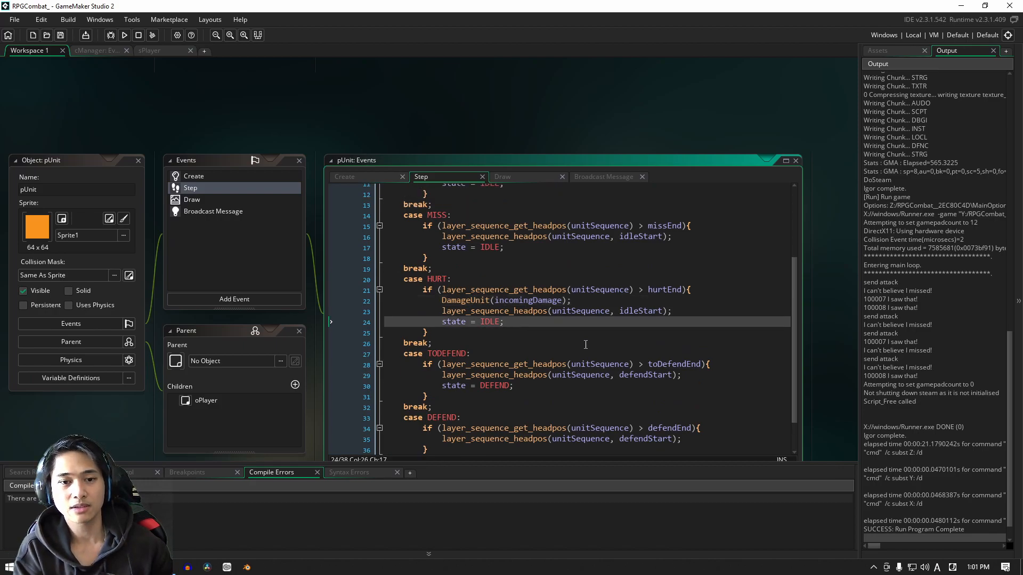
mouse_move(662, 308)
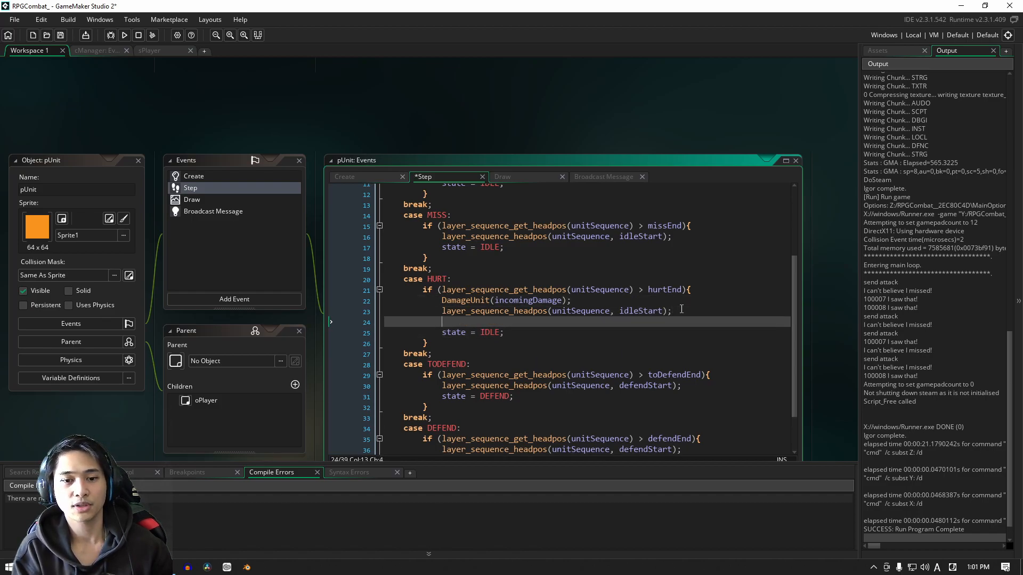
type("in")
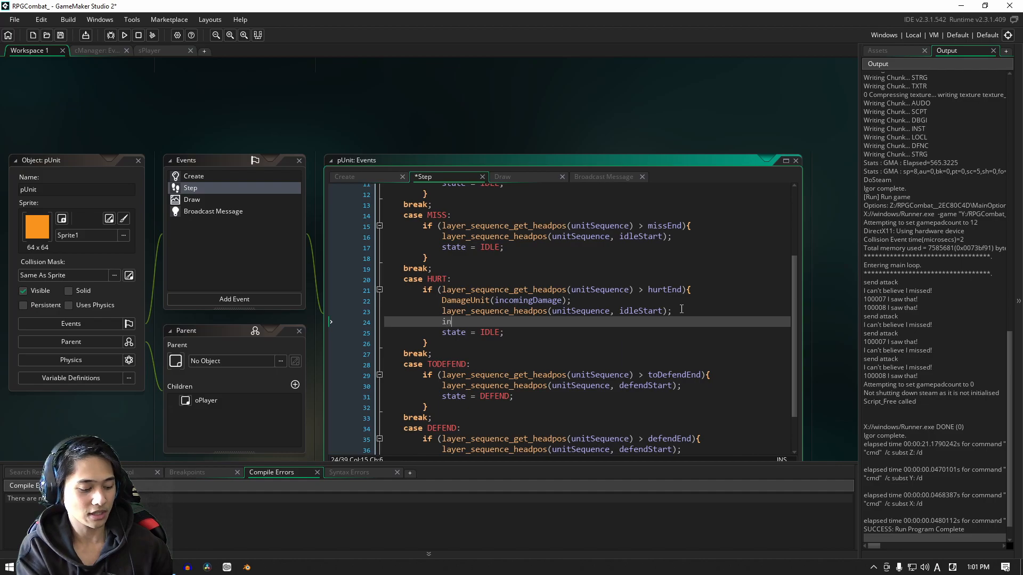
type("comingDamage")
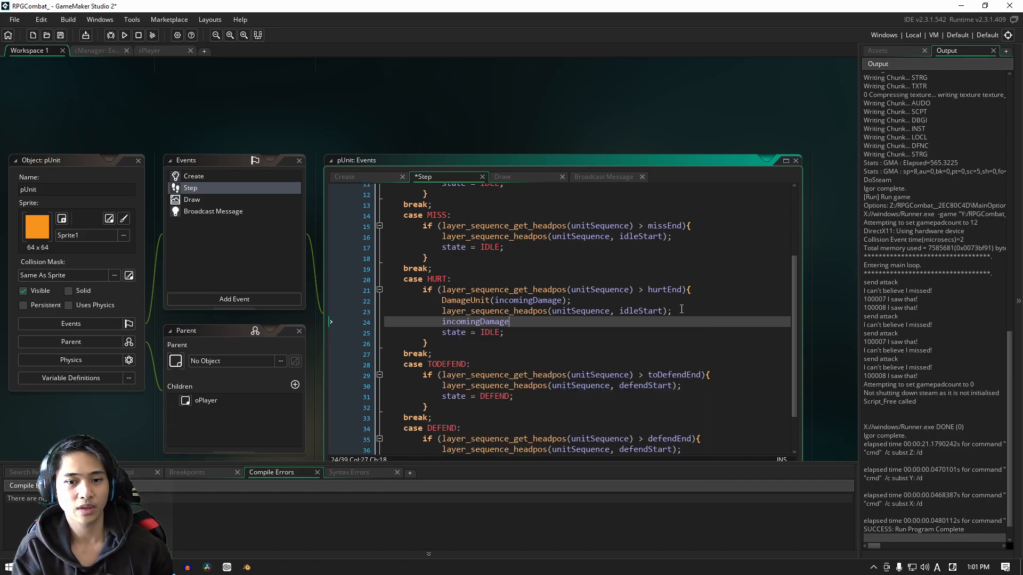
type("= 0;")
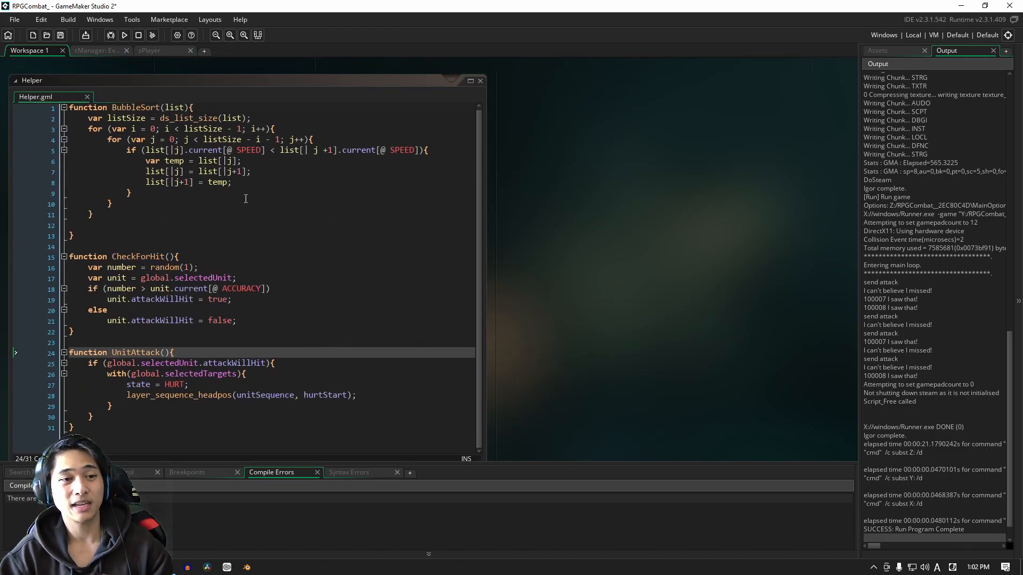
Declare var unit = global.selectedUnit in the UnitAttack script.
scroll("down", 3)
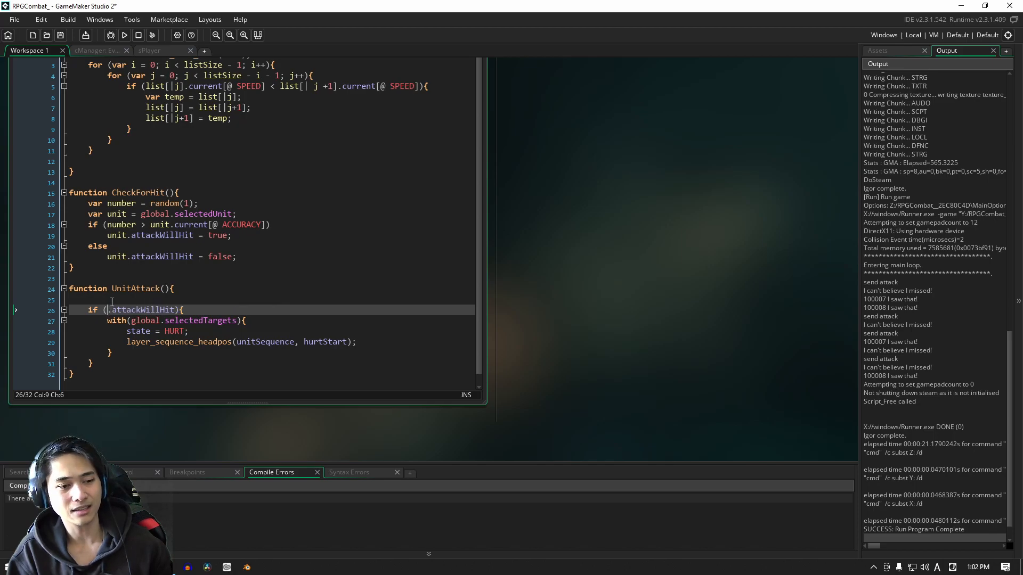
type("var")
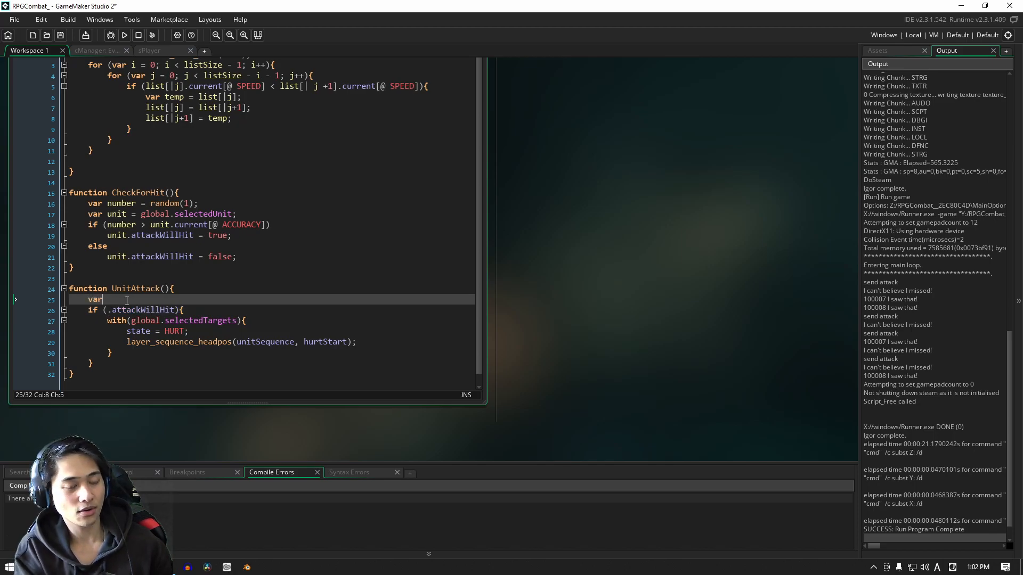
type("unit =")
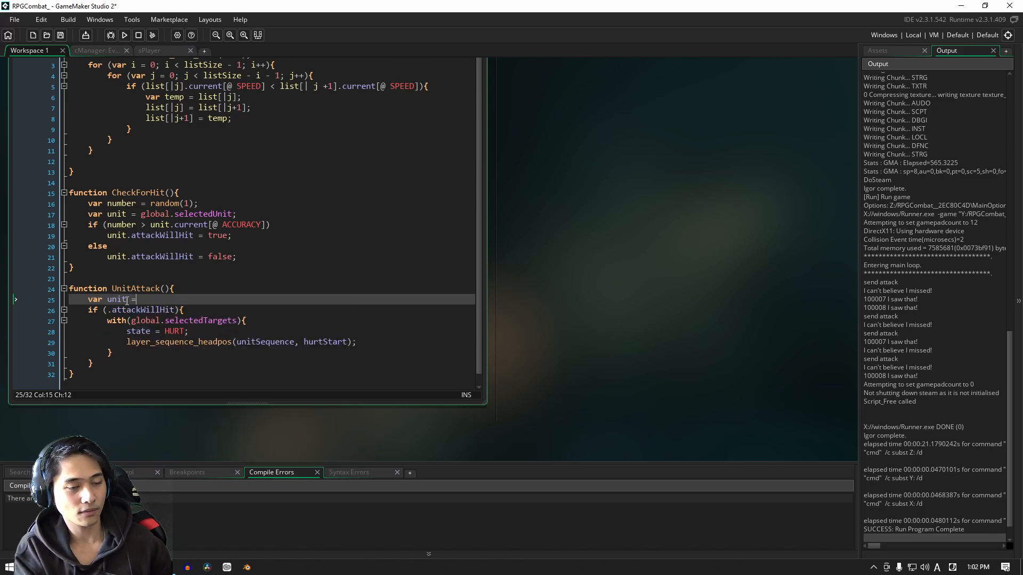
type("global.selectedUnit;")
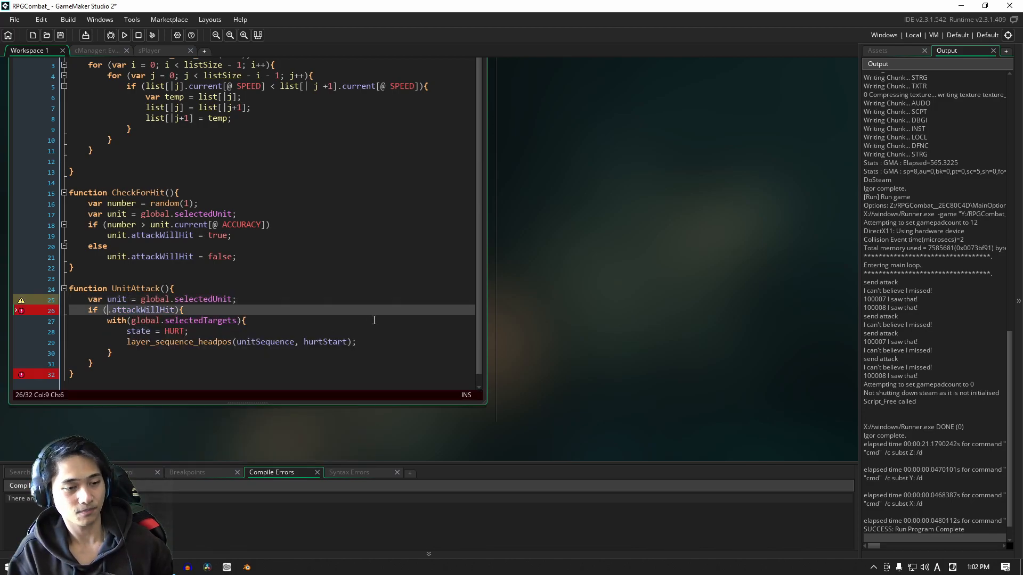
type("unit")
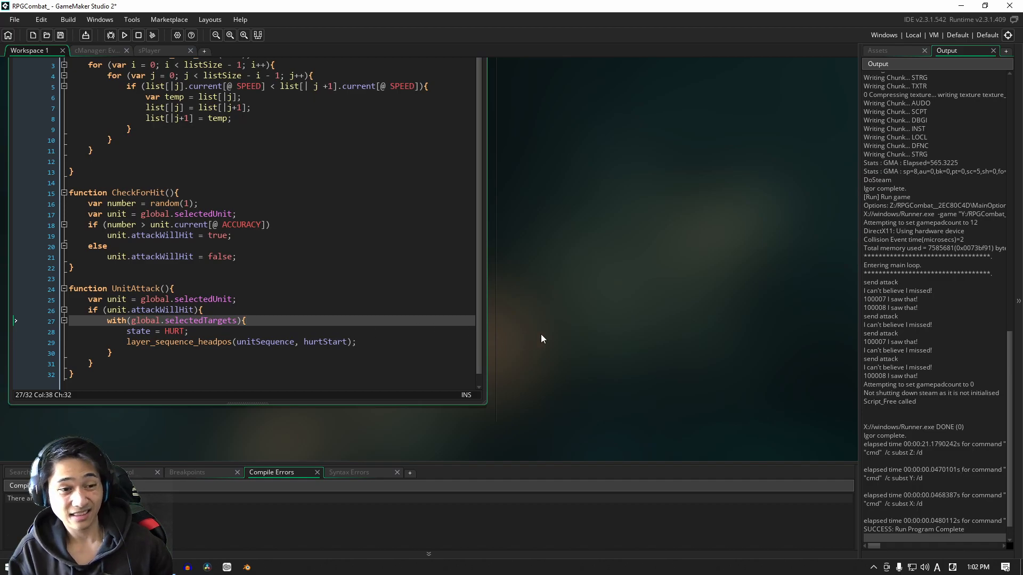
Inside with(global.selectedTargets), add incomingDamage = unit.current[@ ATTACKPOWER];.
key("enter")
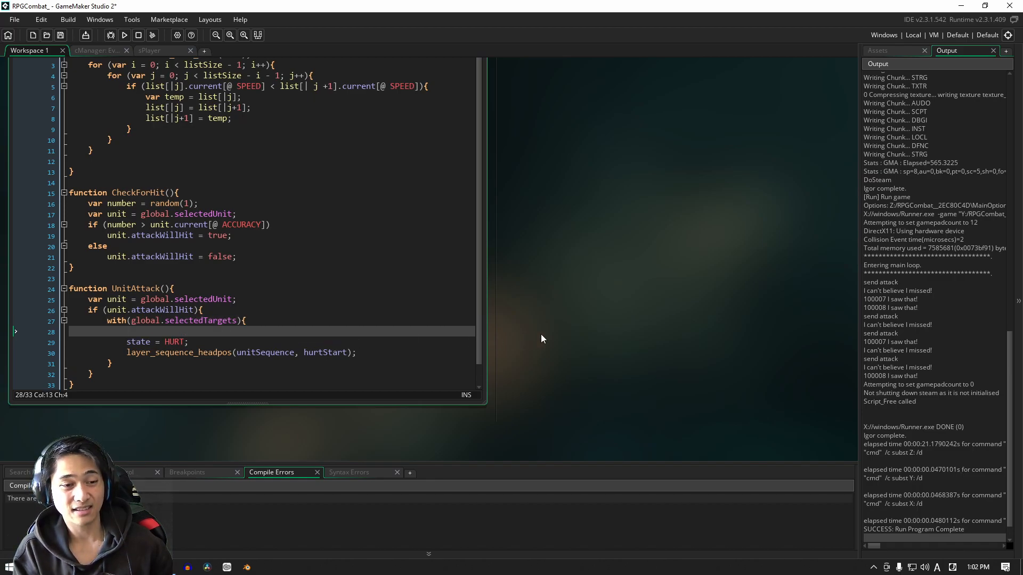
type("inco")
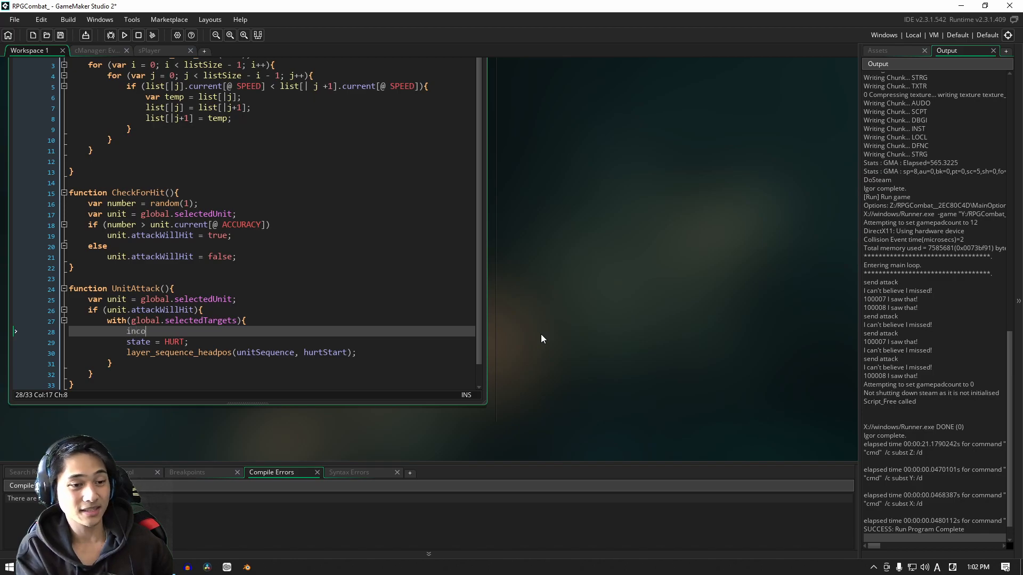
type("mingDamage = unit.c")
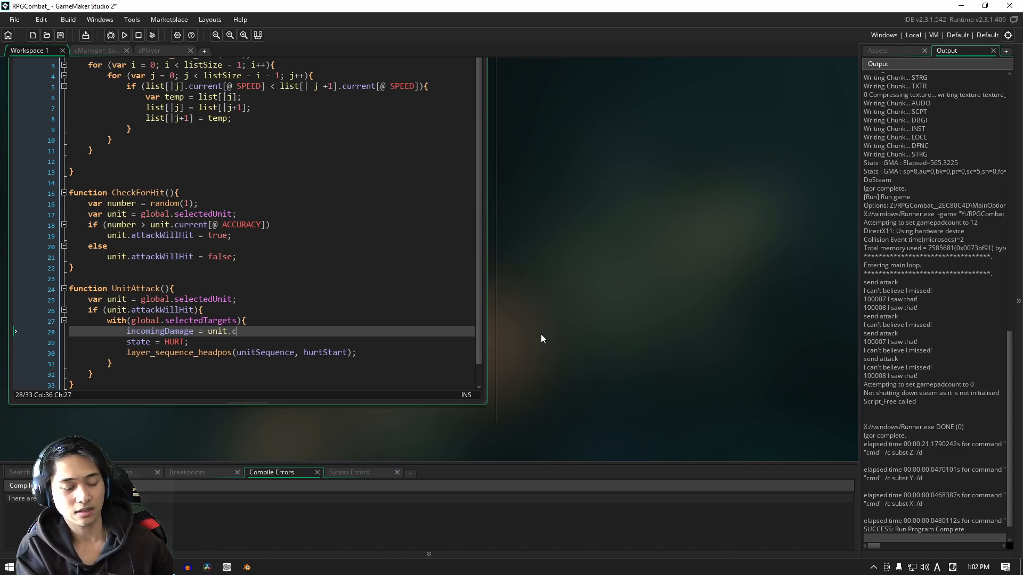
type("urrent")
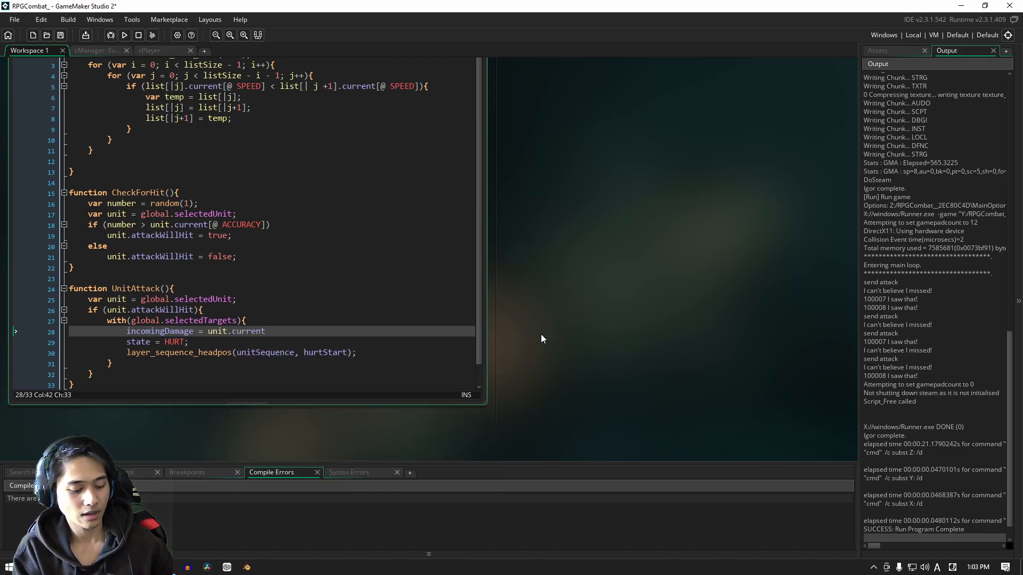
type("[]")
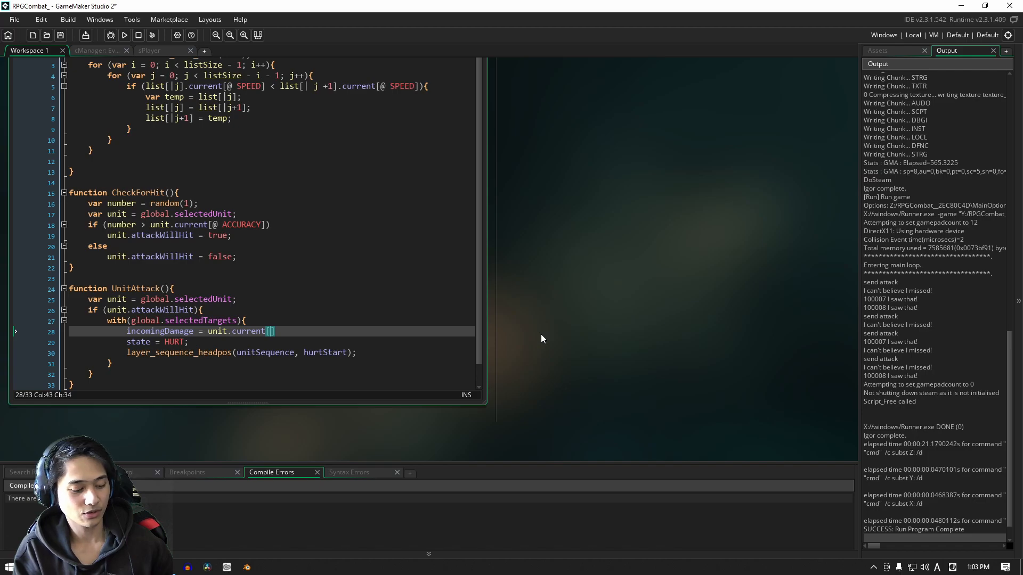
type("@")
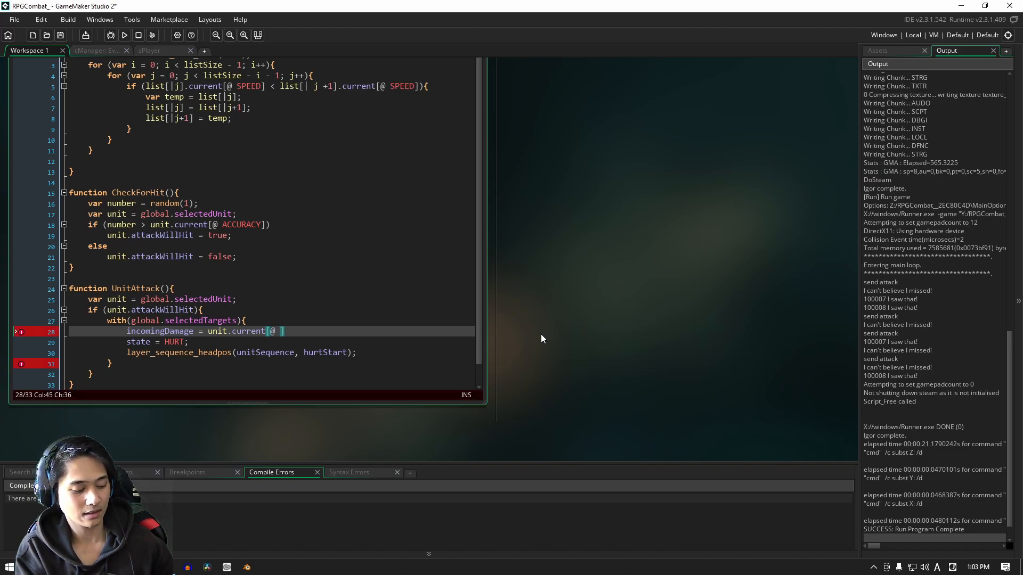
type("ATTACK")
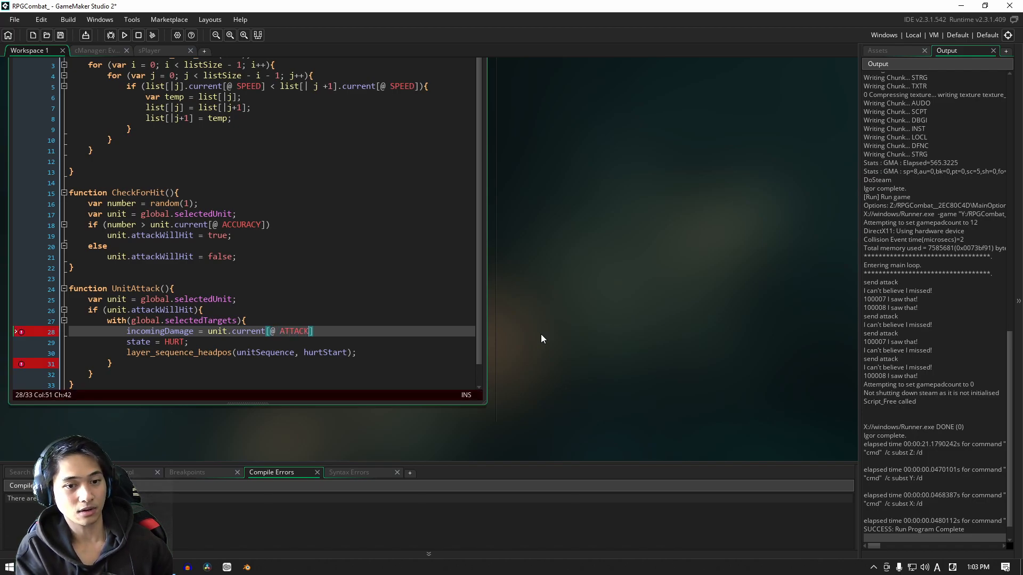
type("POWER")
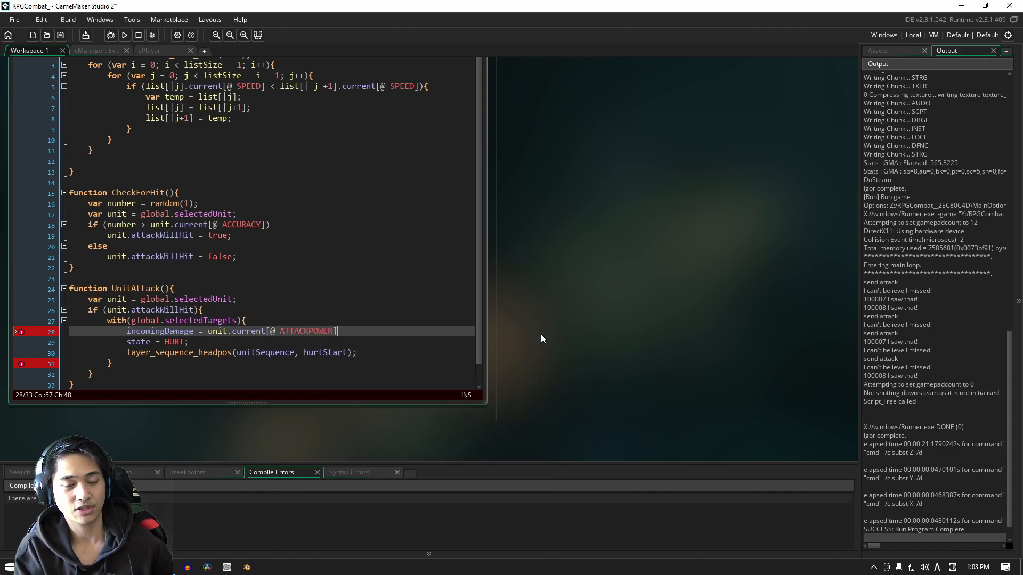
type(";")
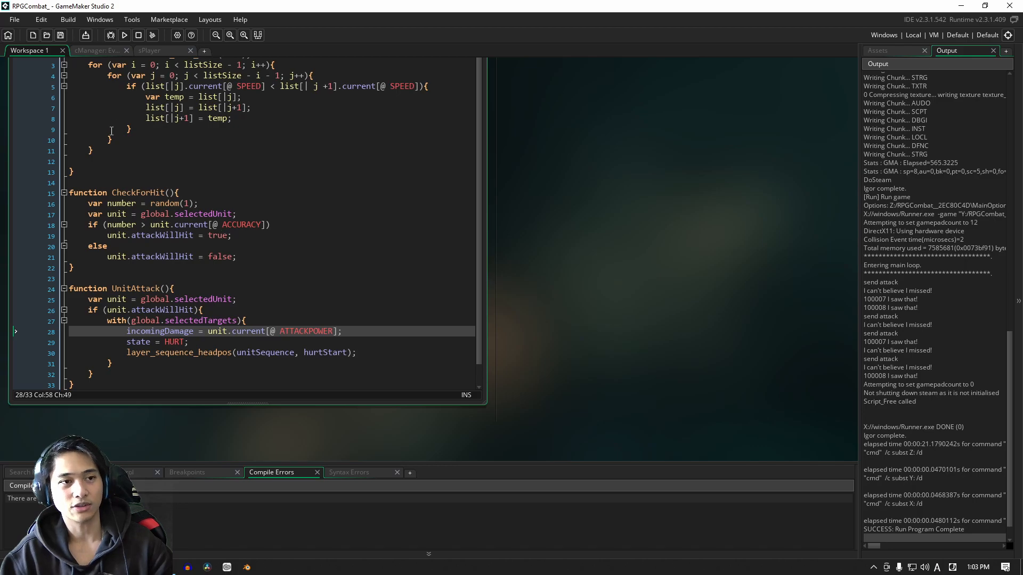
Run the game and watch attacks lower target health, one unit reaching -4/10.
left_click(124, 35)
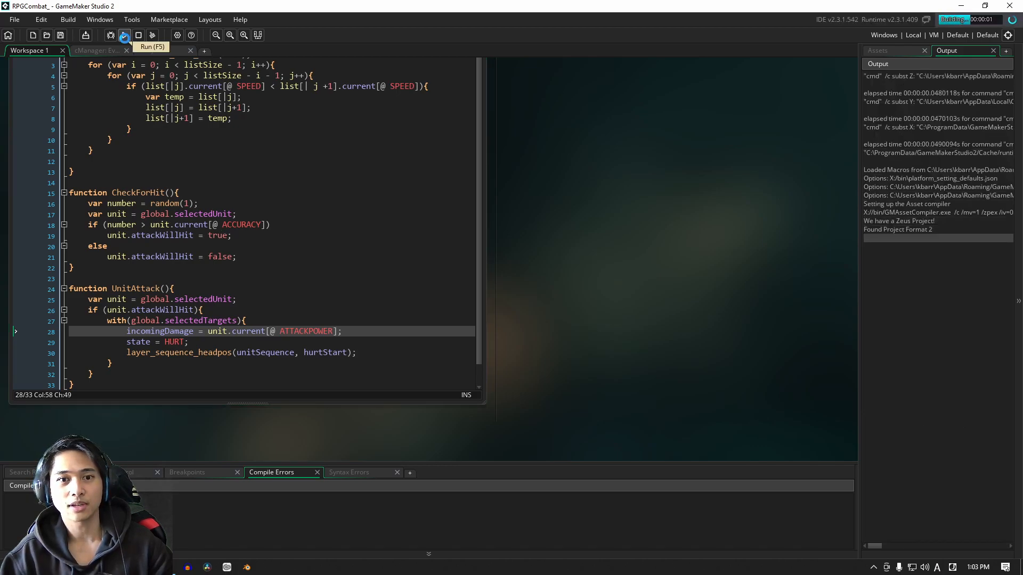
left_click(124, 35)
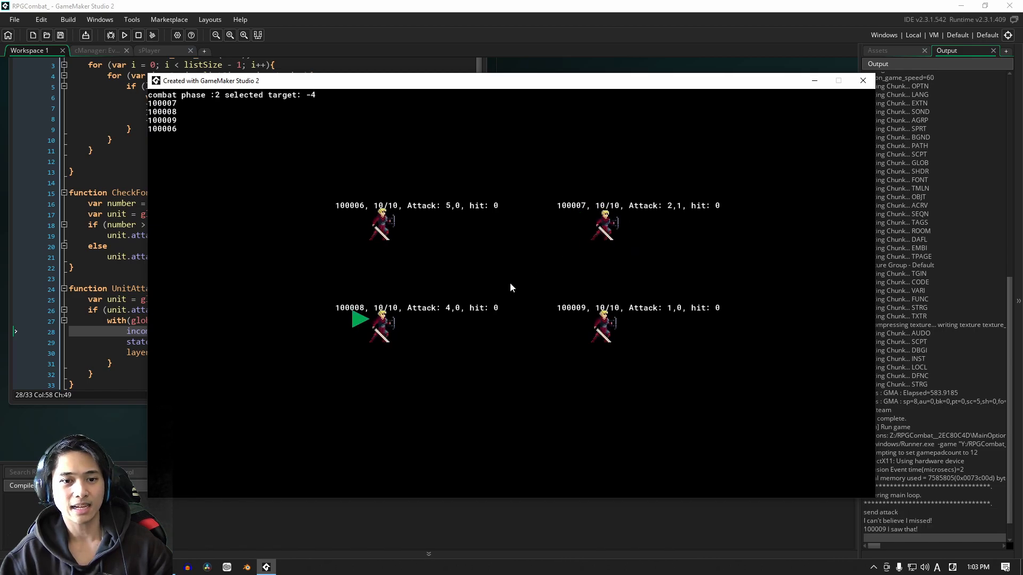
mouse_move(510, 304)
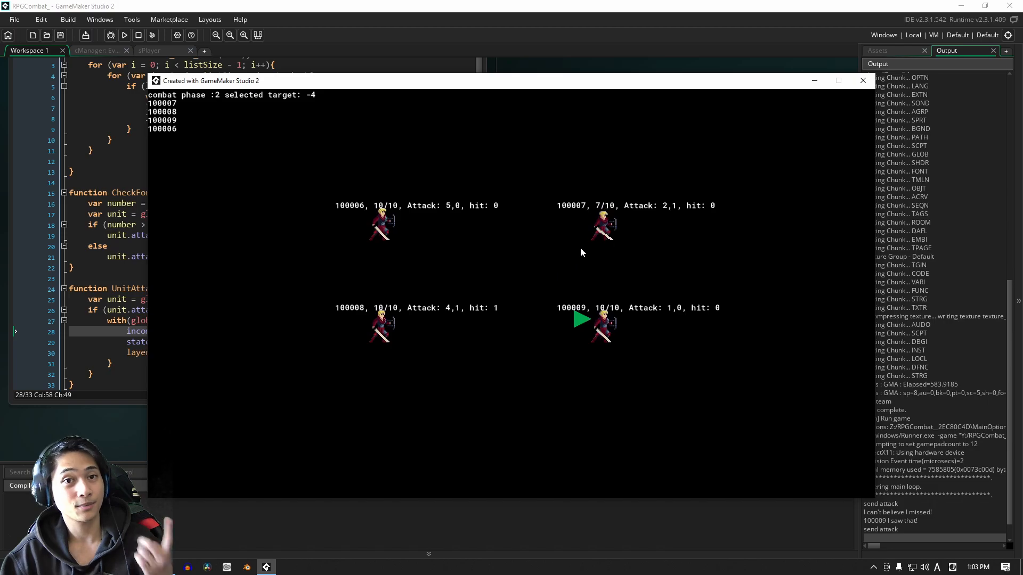
mouse_move(646, 215)
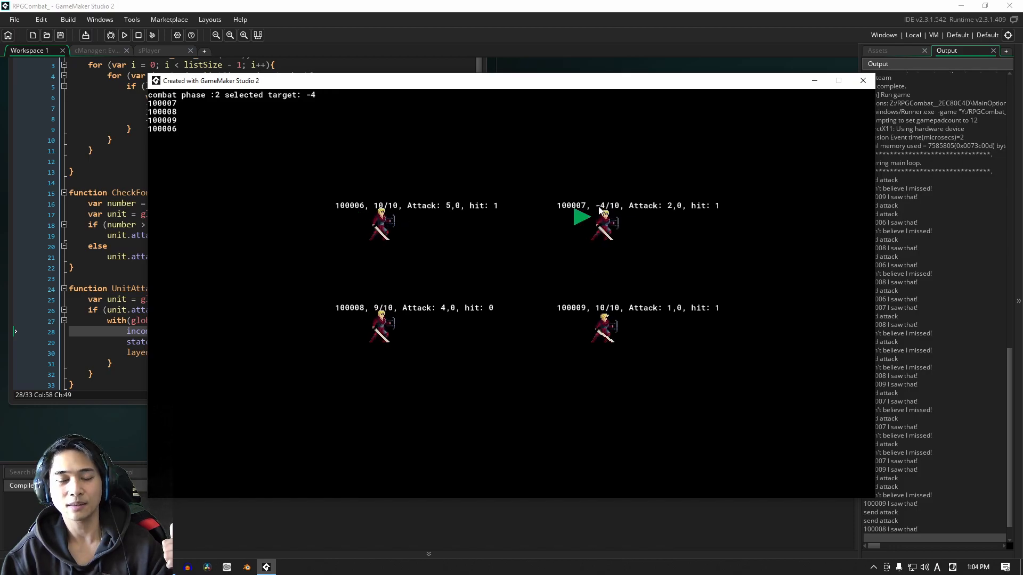
mouse_move(489, 217)
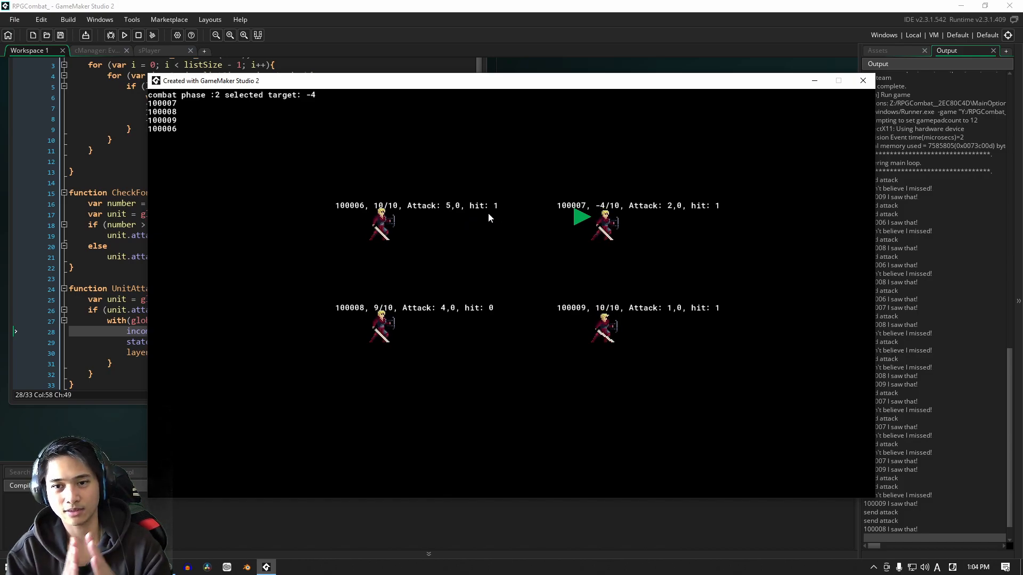
mouse_move(590, 217)
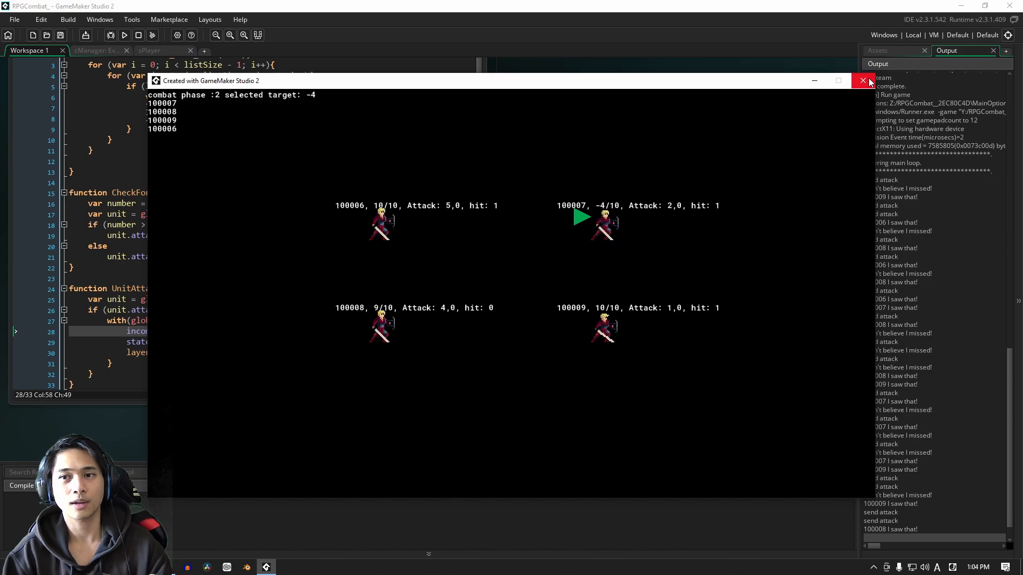
Close the game window and bring up the sPlayer sequence timeline.
left_click(863, 81)
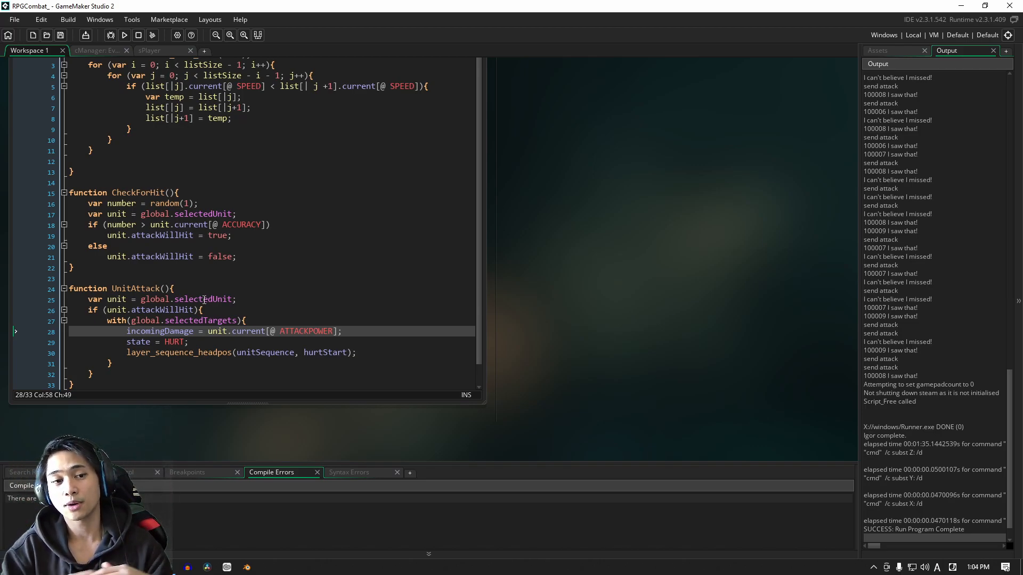
left_click(149, 50)
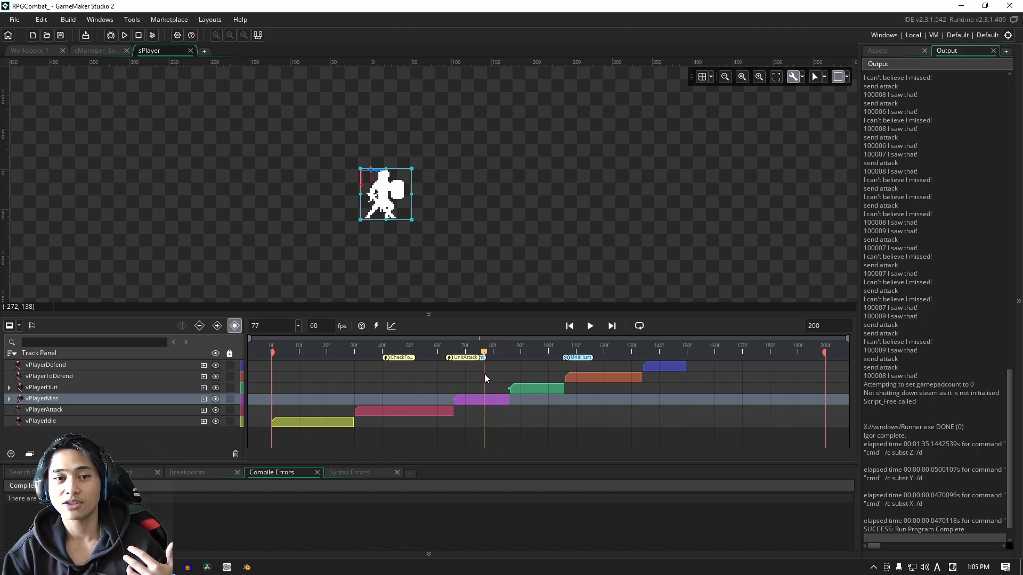
left_click(502, 352)
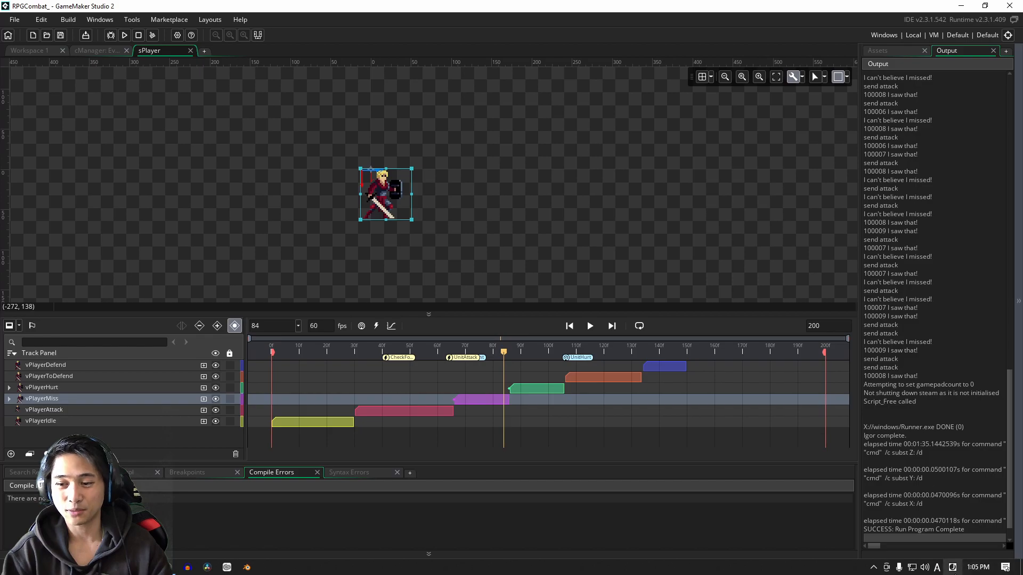
mouse_move(538, 253)
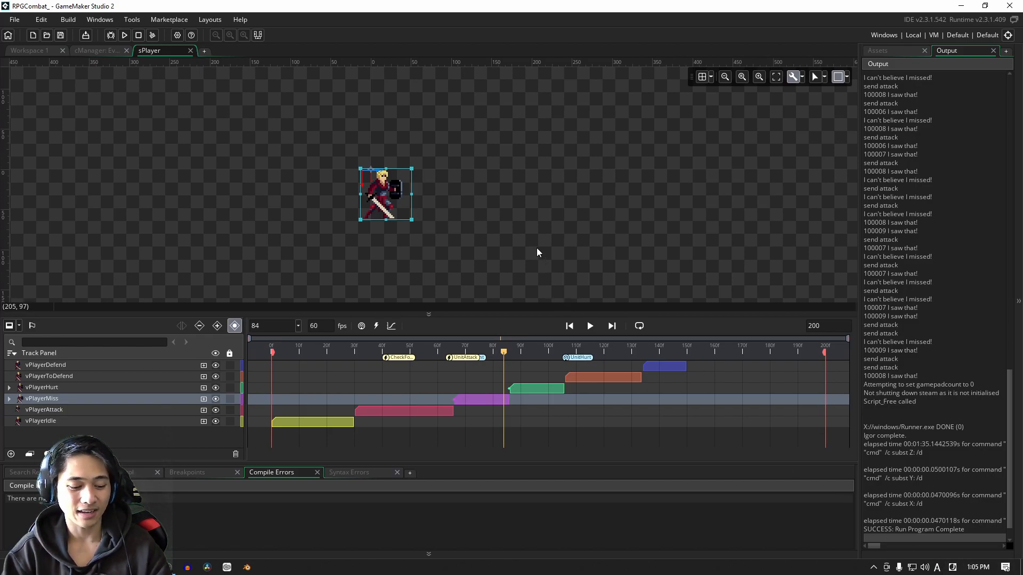